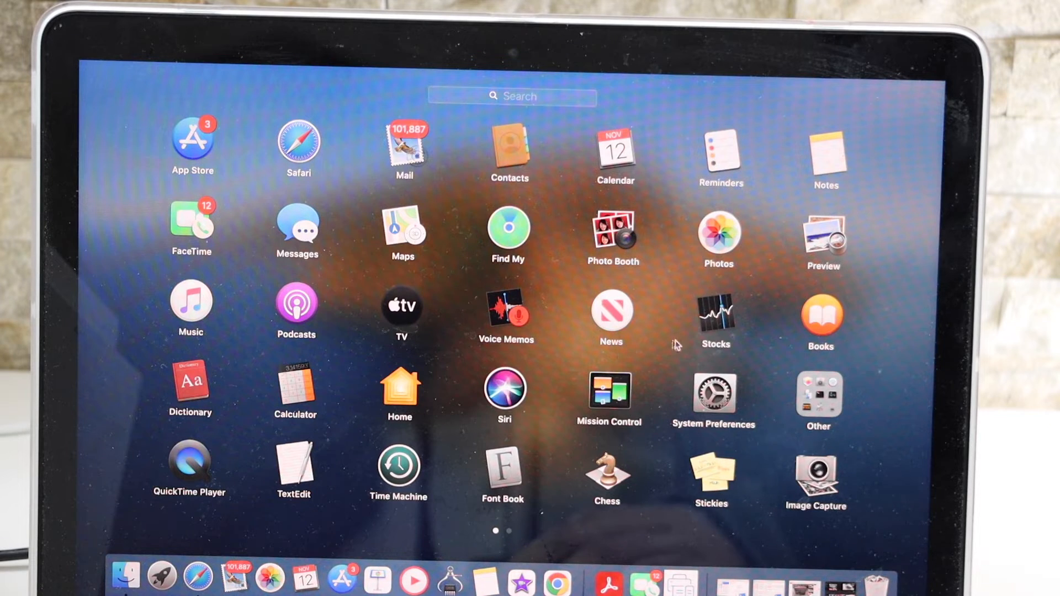
Step: Launch System Preferences from Launchpad to reach the Printers & Scanners device list
click(714, 394)
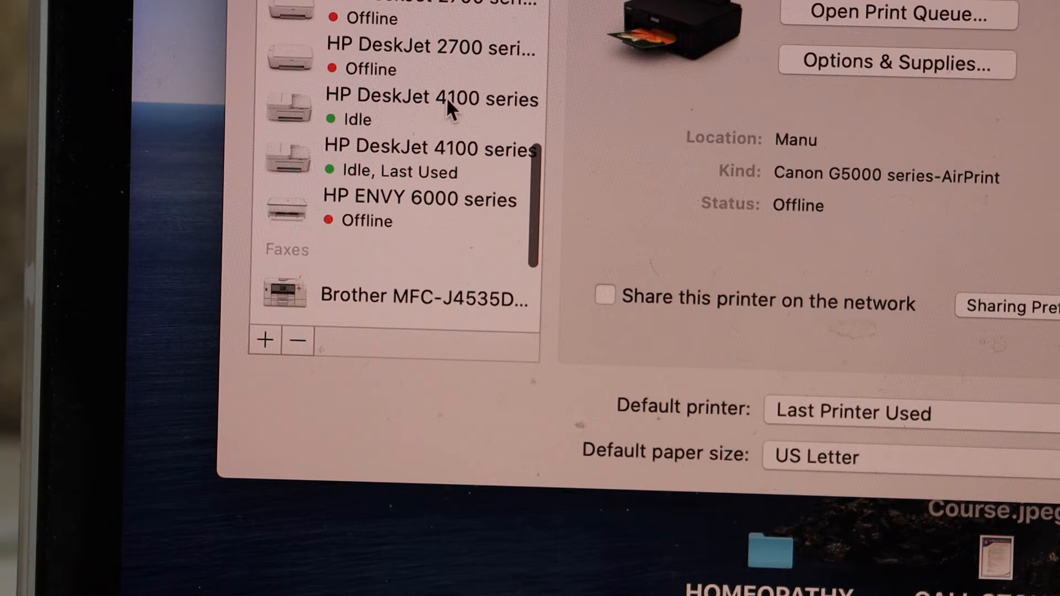
Step: Open the scanner window for the idle HP DeskJet 4100 series from its Scan tab
click(451, 102)
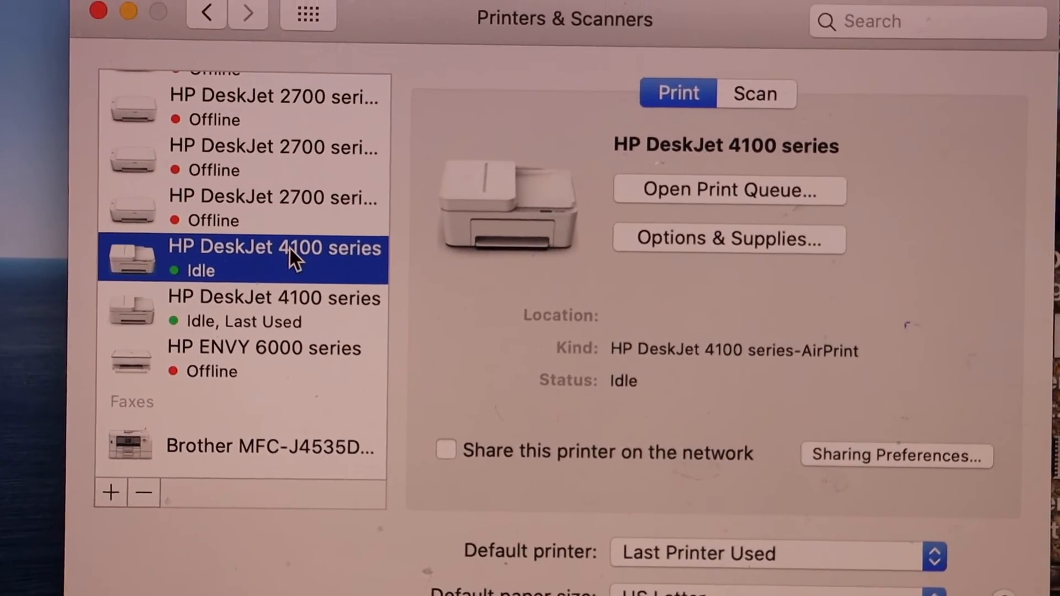
click(755, 94)
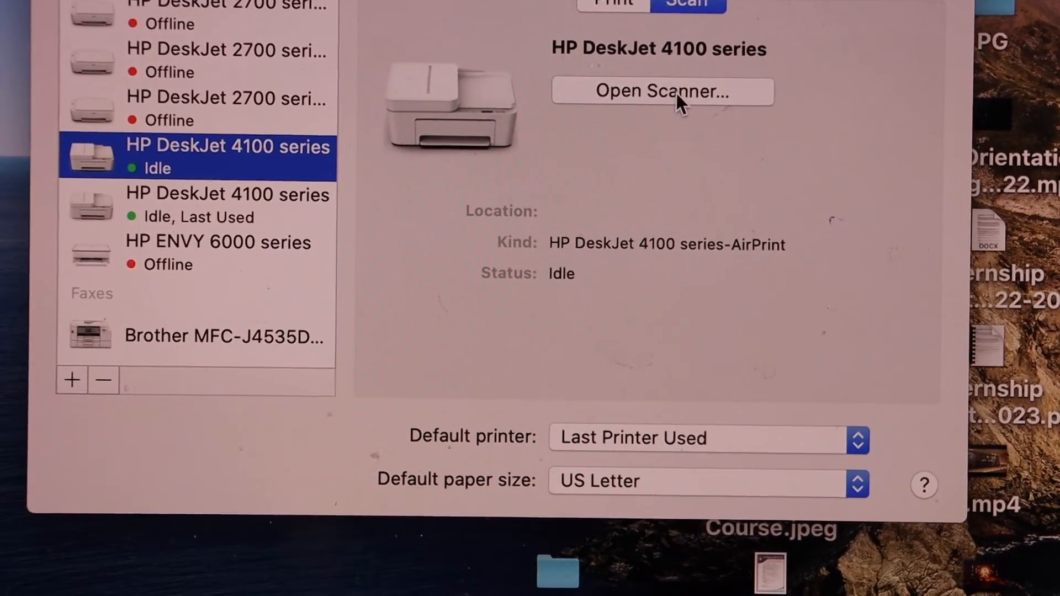
click(669, 91)
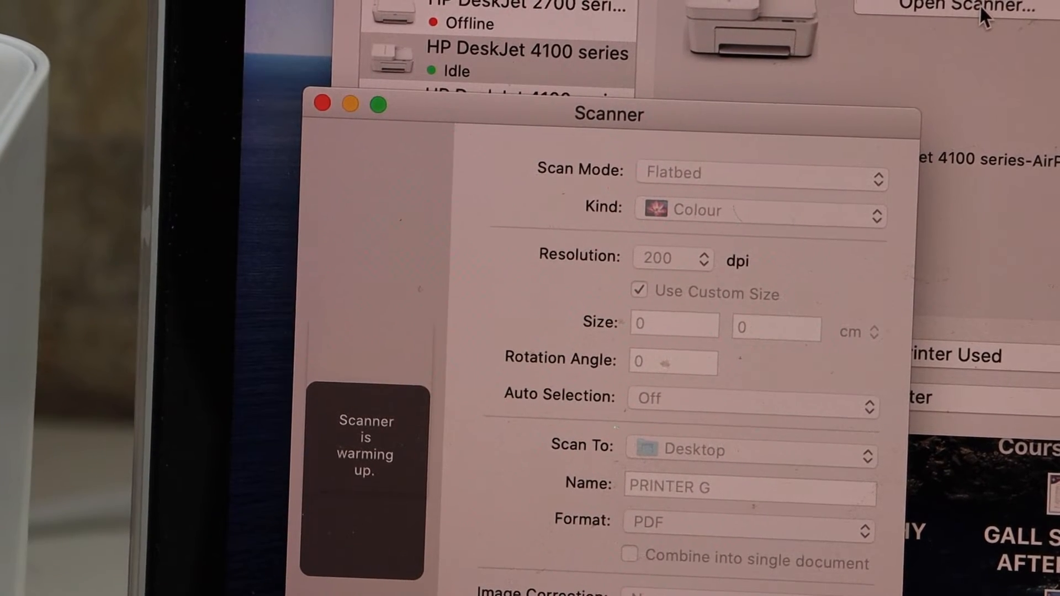
Step: Set the Scan Mode pop-up to Document Feeder
click(763, 178)
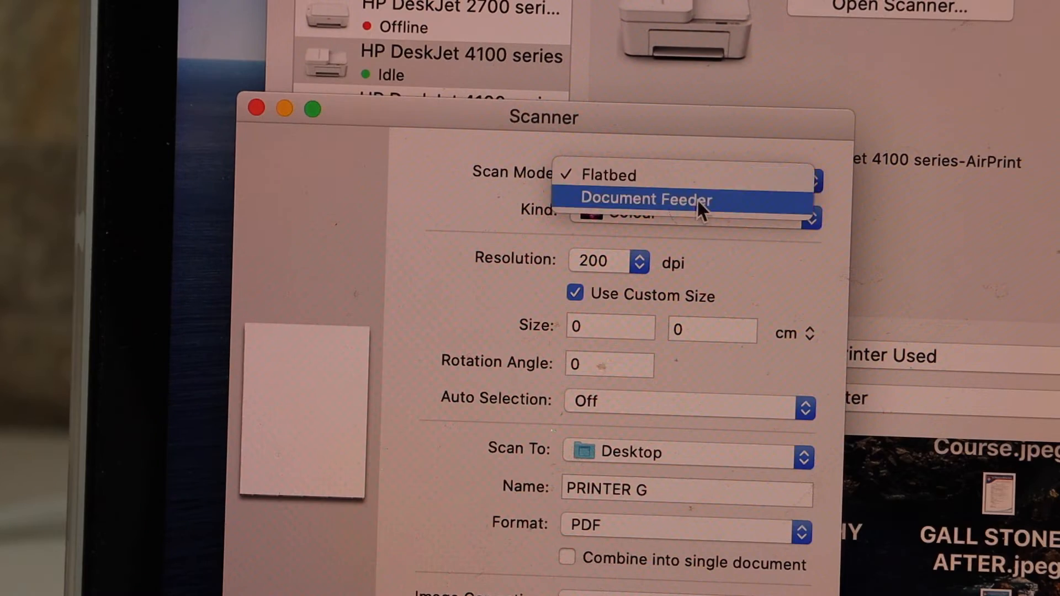
click(646, 199)
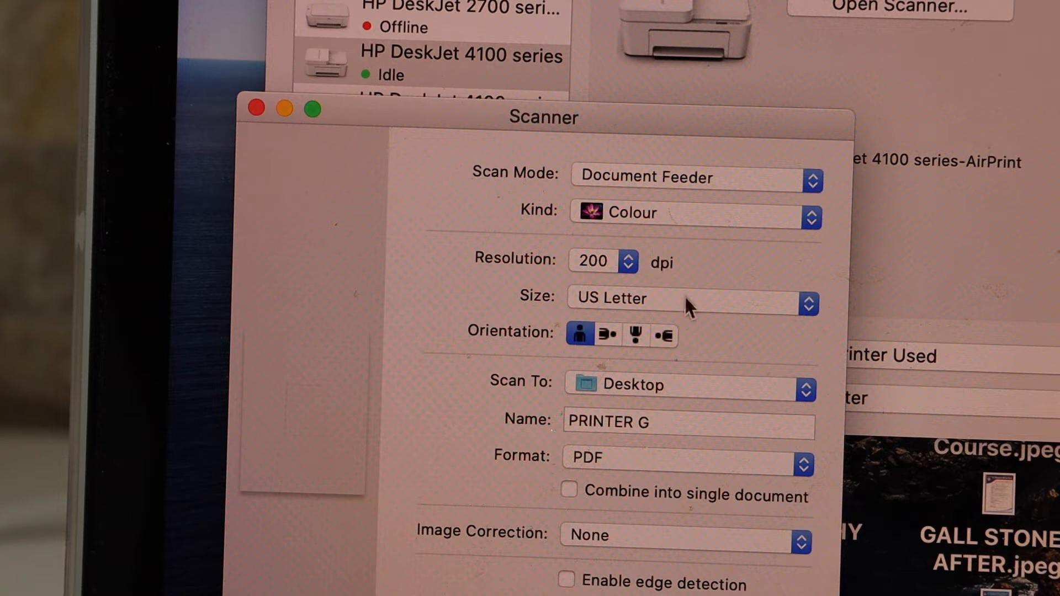